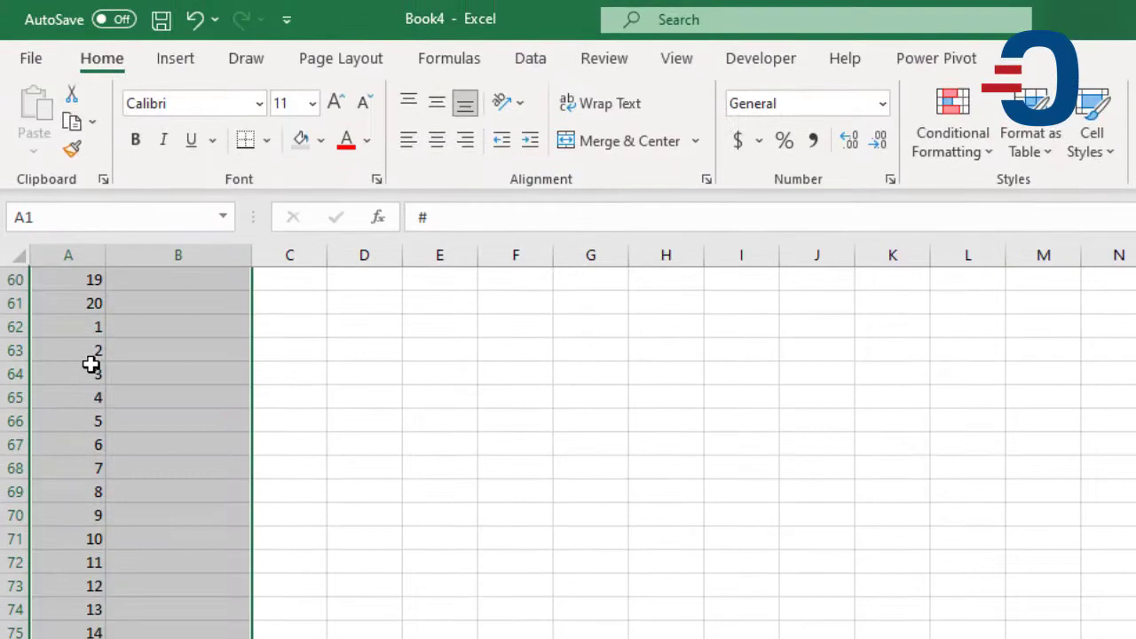
Sort columns A:B by the # column in A to Z order via Data > Sort.
left_click(529, 57)
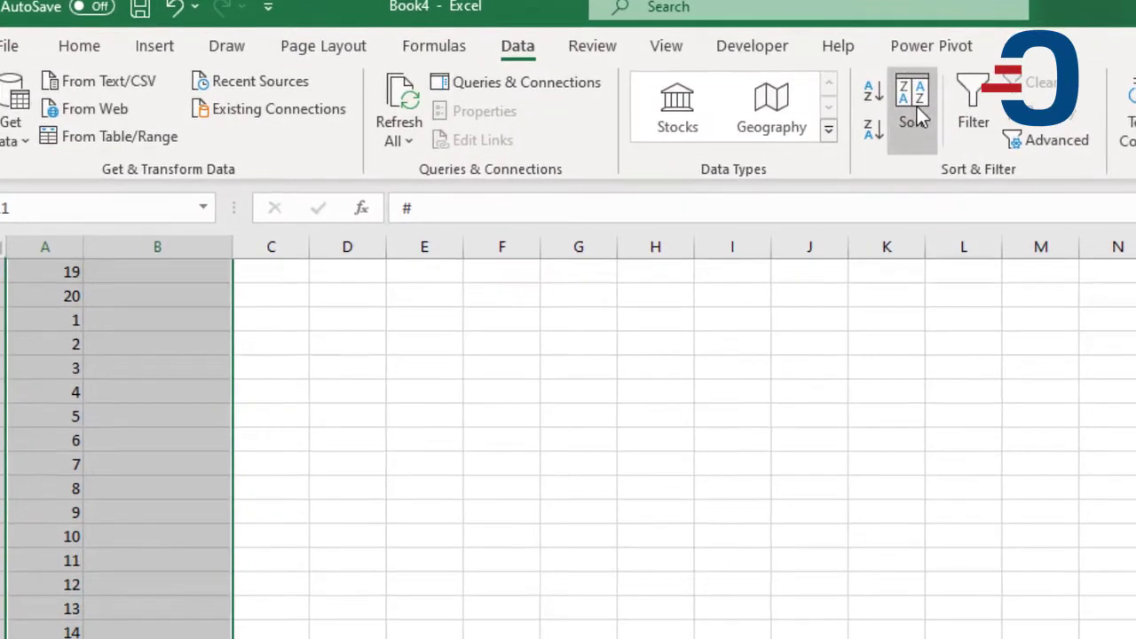
left_click(913, 107)
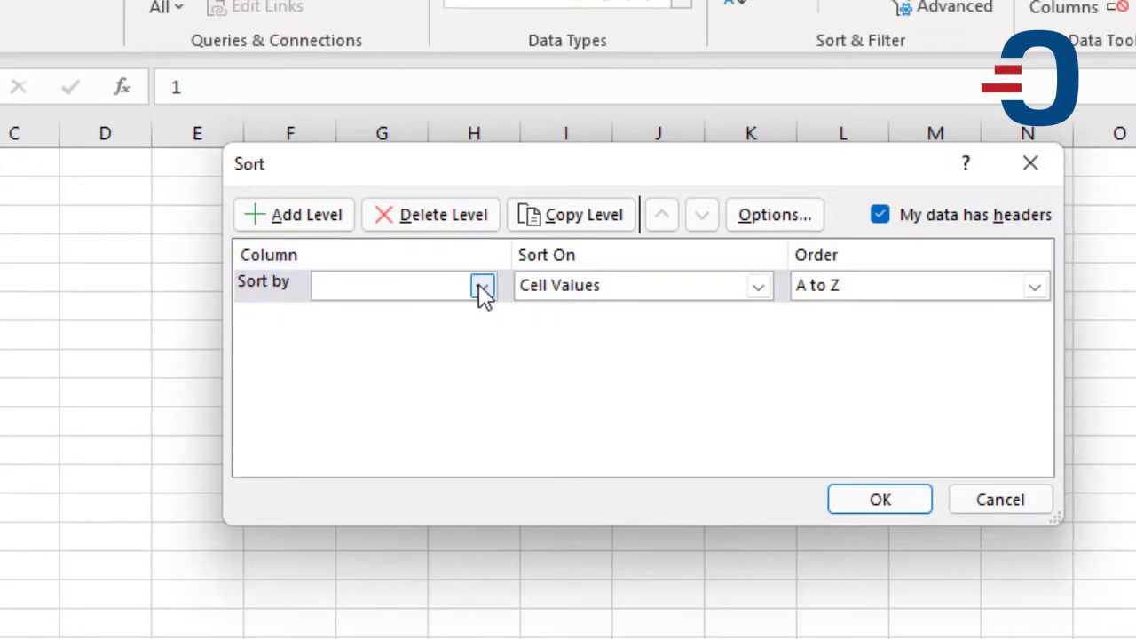
left_click(483, 284)
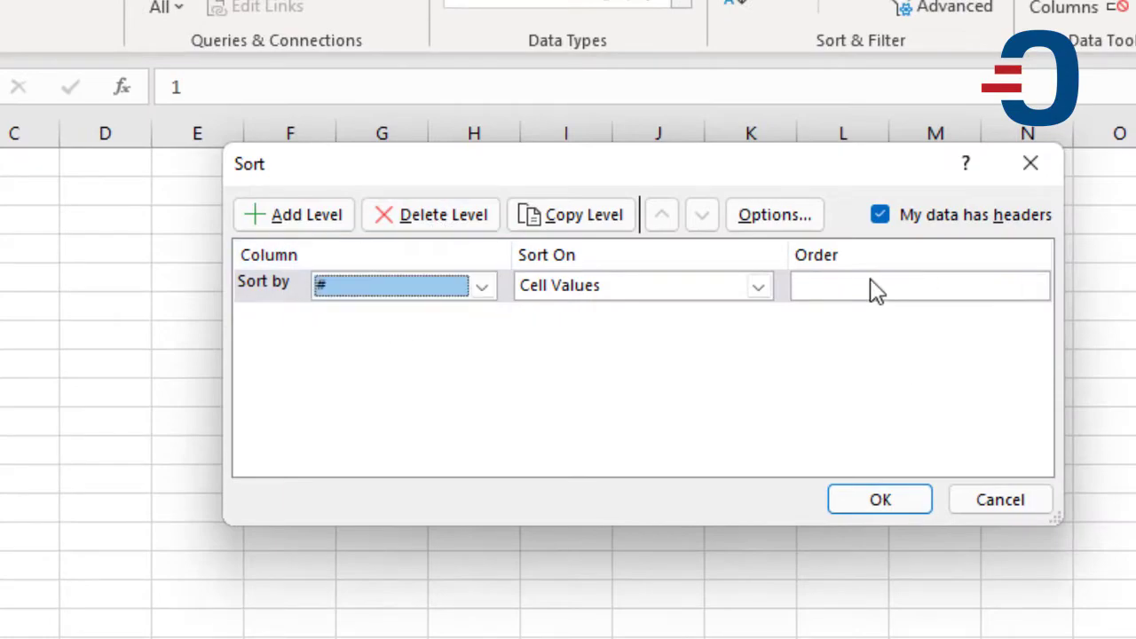
left_click(879, 498)
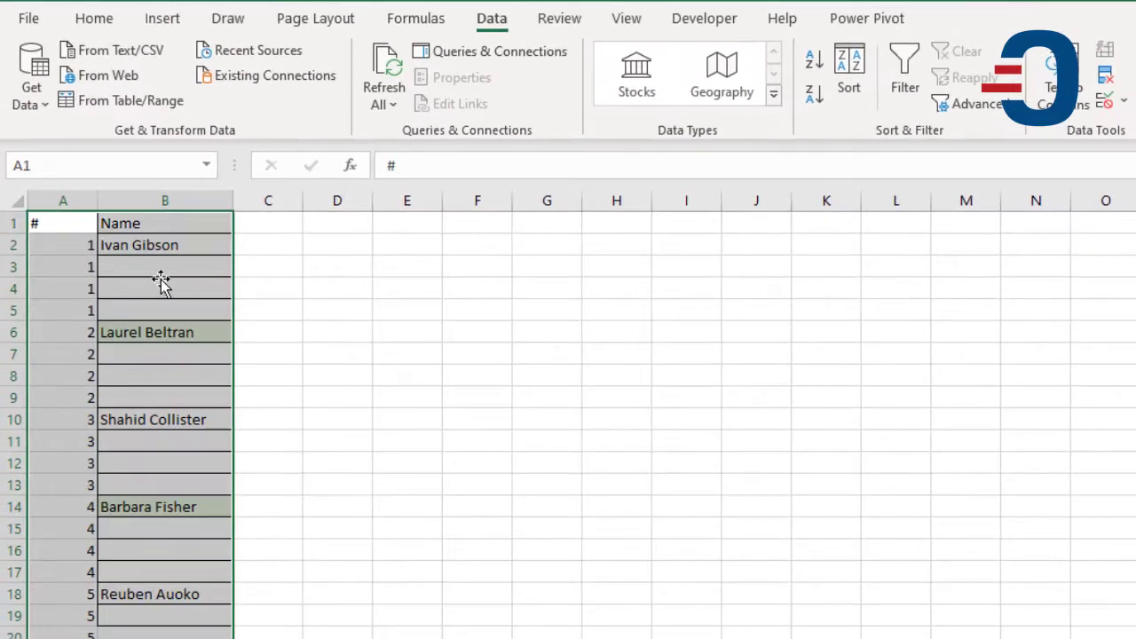
left_click(164, 266)
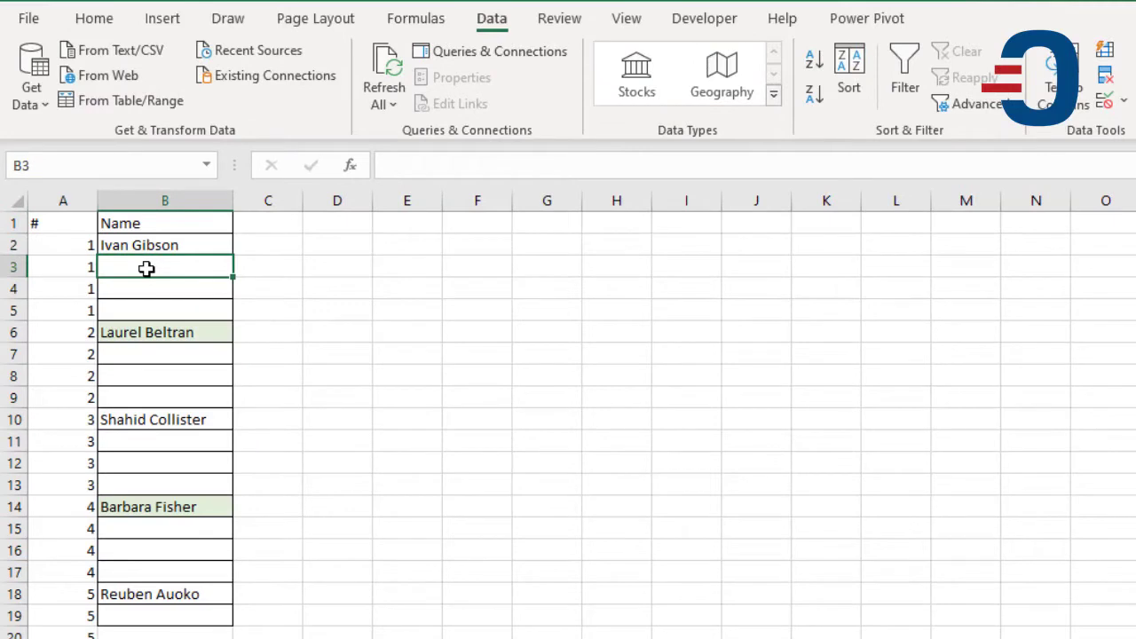
key("Down")
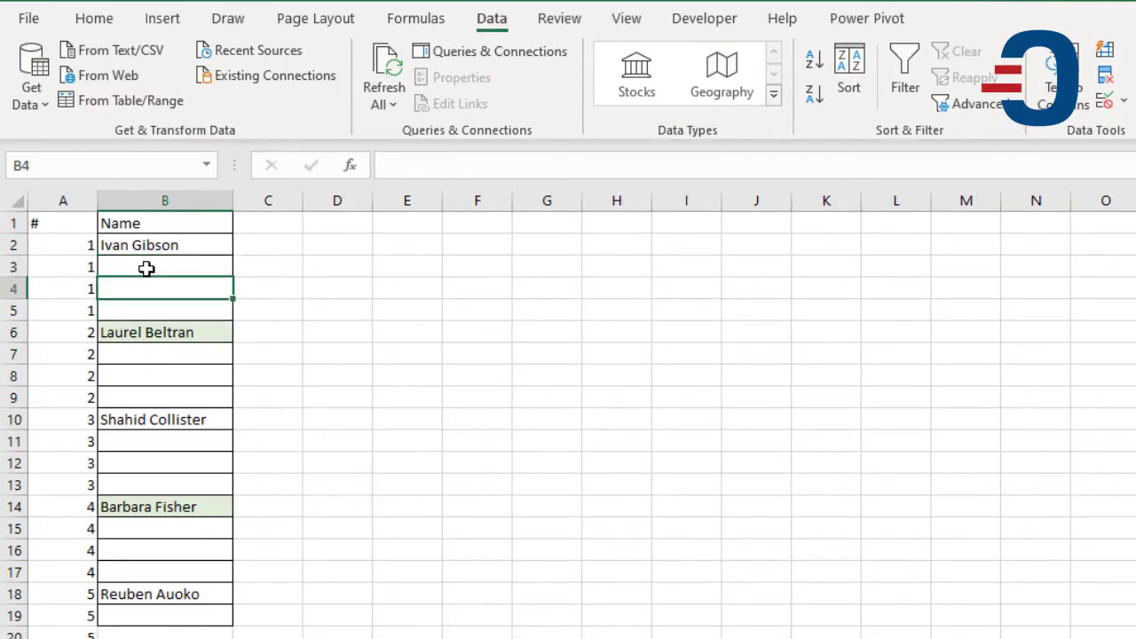
left_click(163, 245)
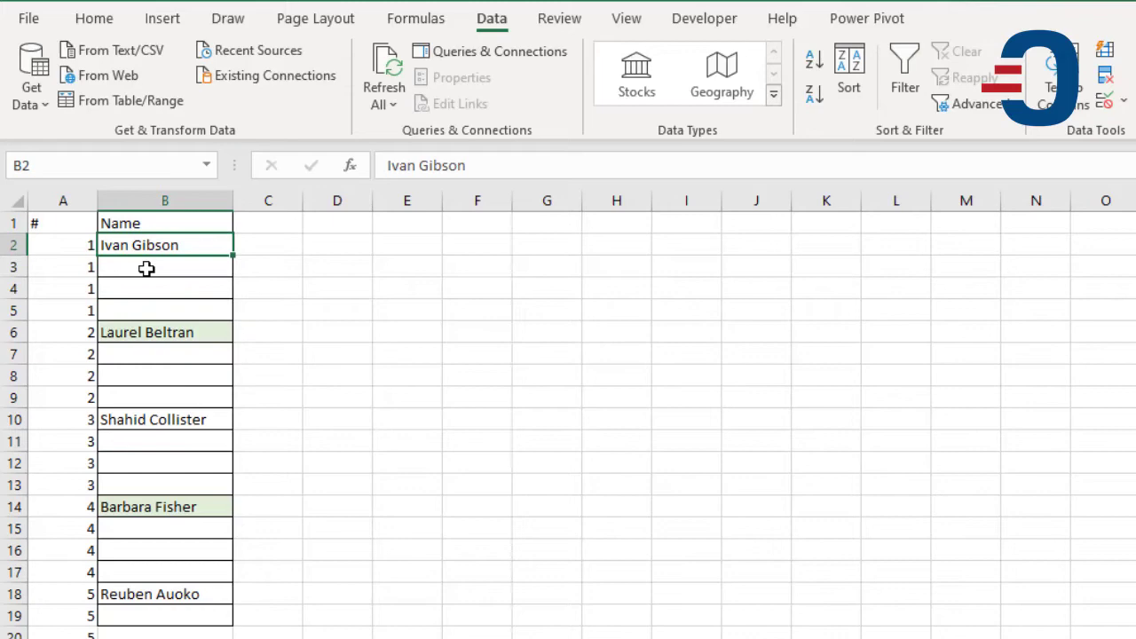
left_click(165, 309)
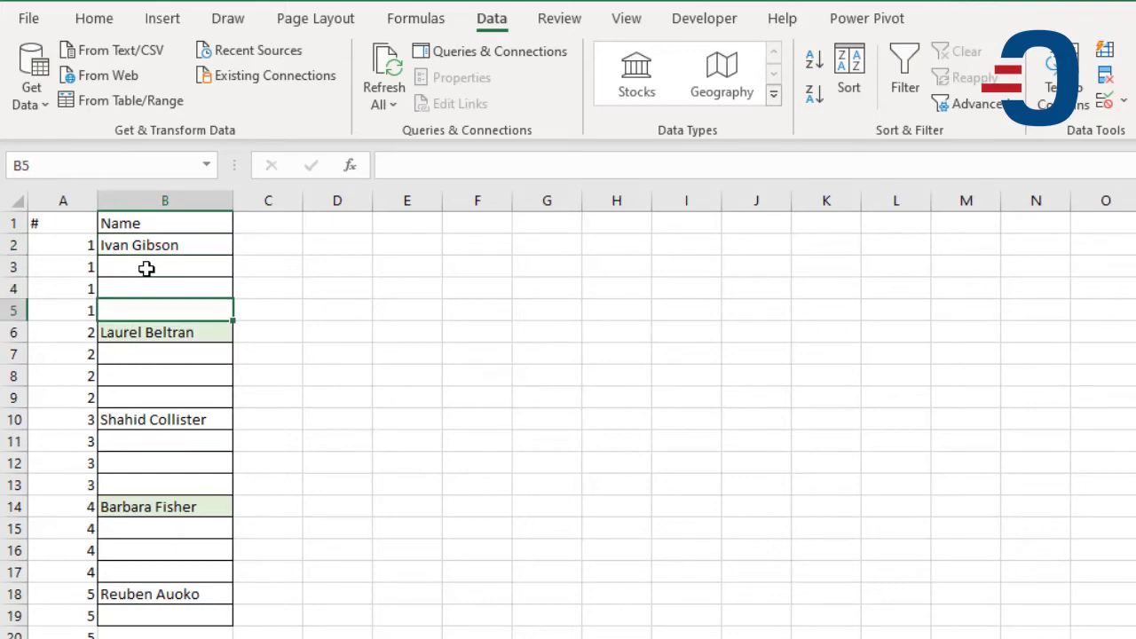
left_click(164, 376)
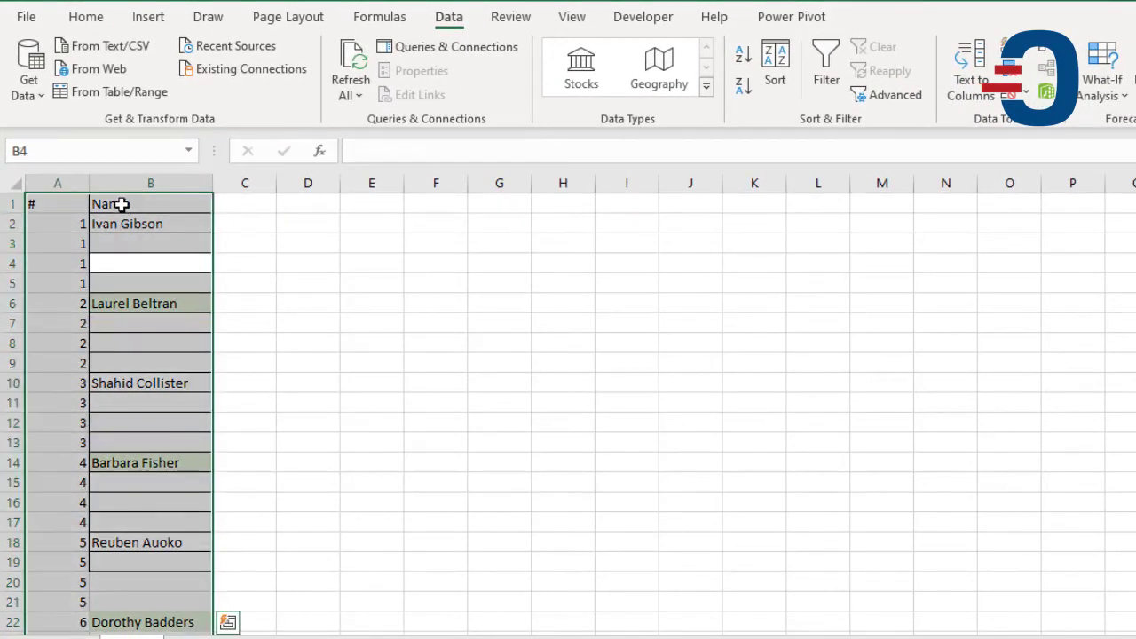
Use Go To Special > Blanks to select every empty Name cell at once.
left_click(994, 86)
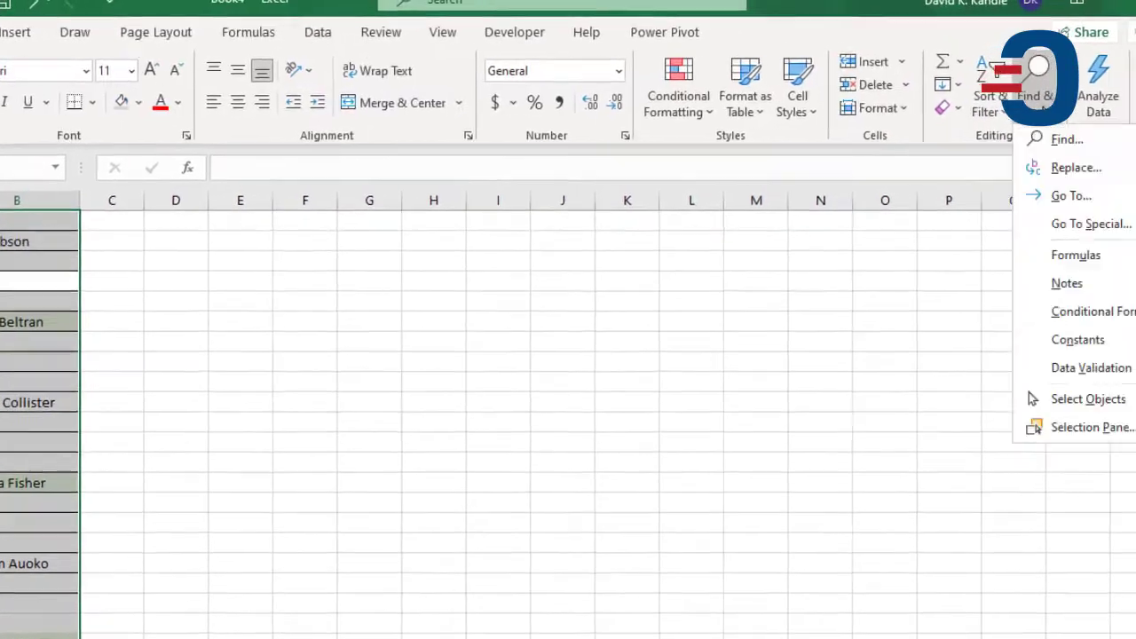
left_click(1089, 223)
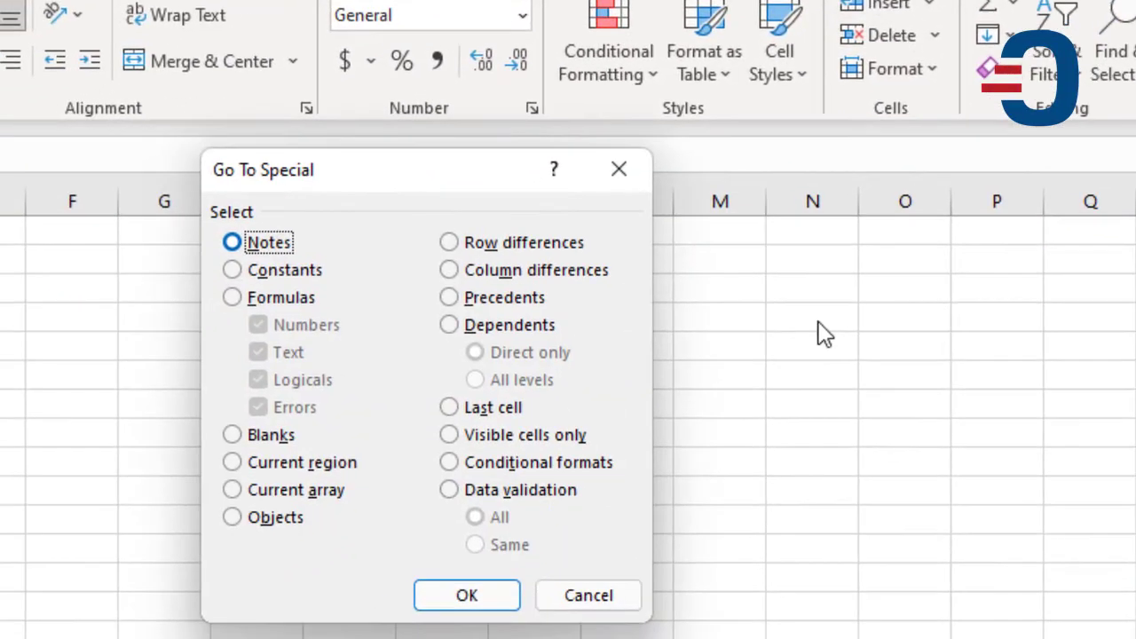
left_click(231, 435)
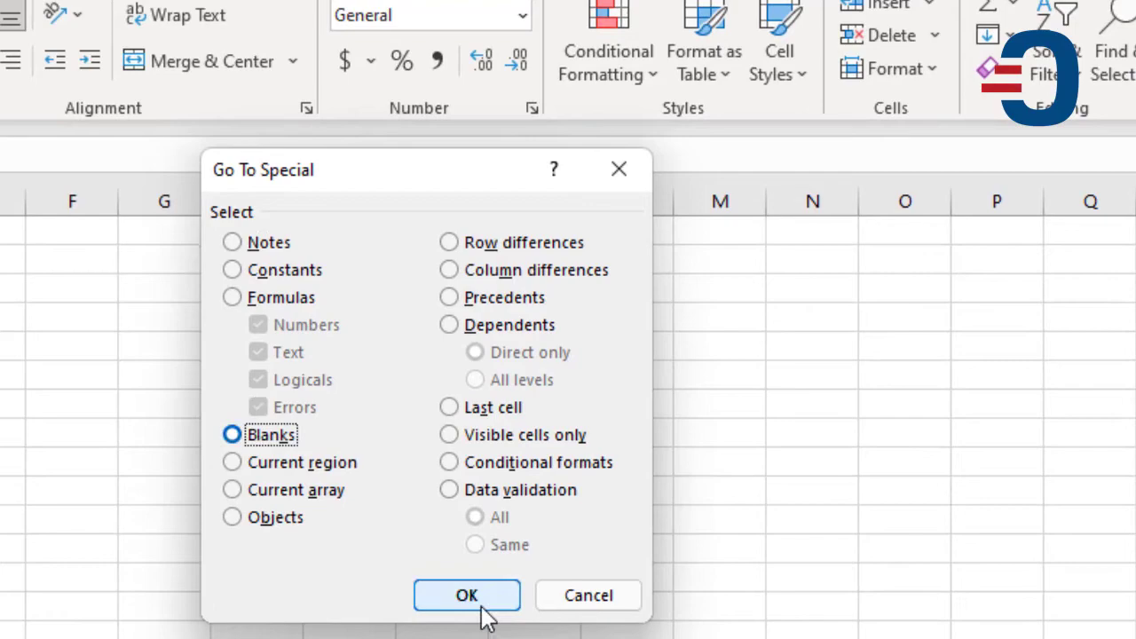
left_click(465, 595)
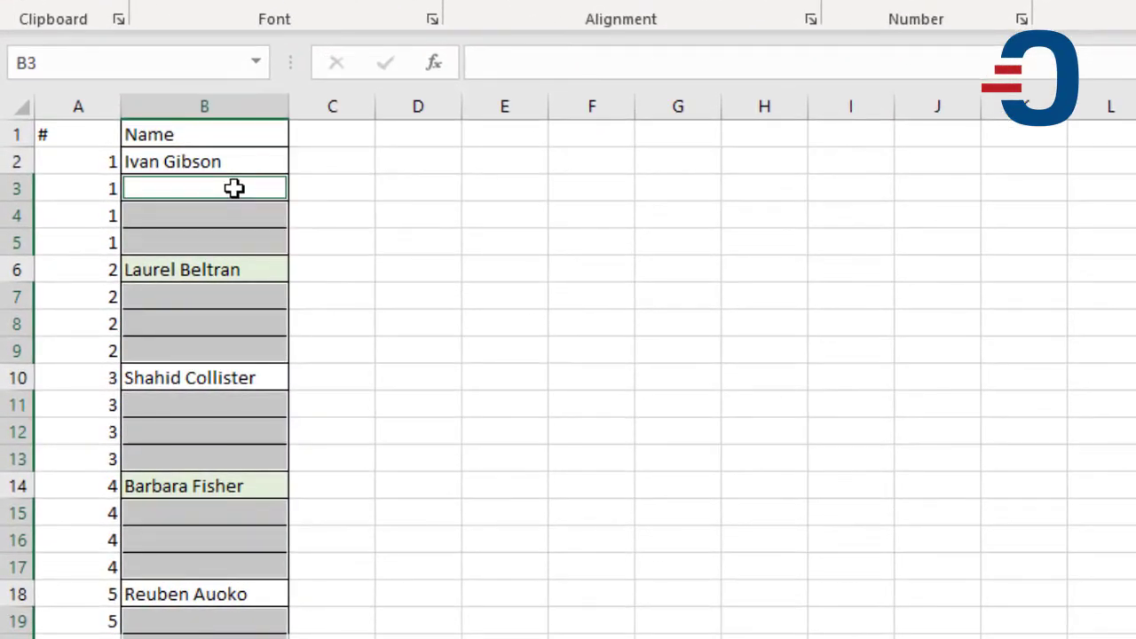
Enter =B2 with Ctrl+Enter so each blank Name cell repeats the name above it.
type("=B2")
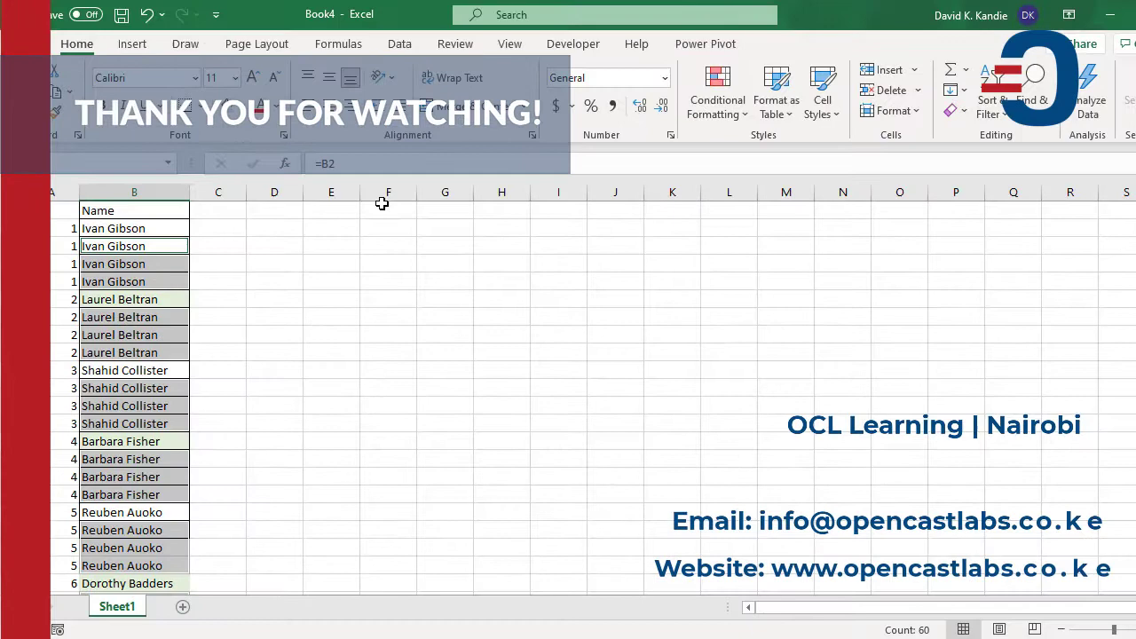
scroll("down", 3)
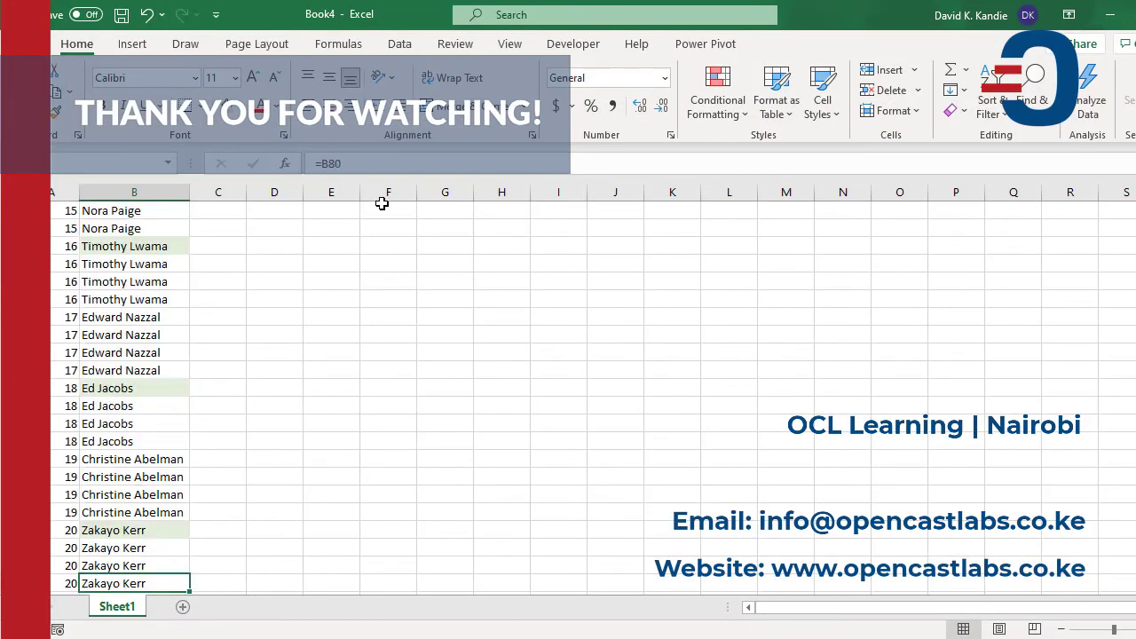